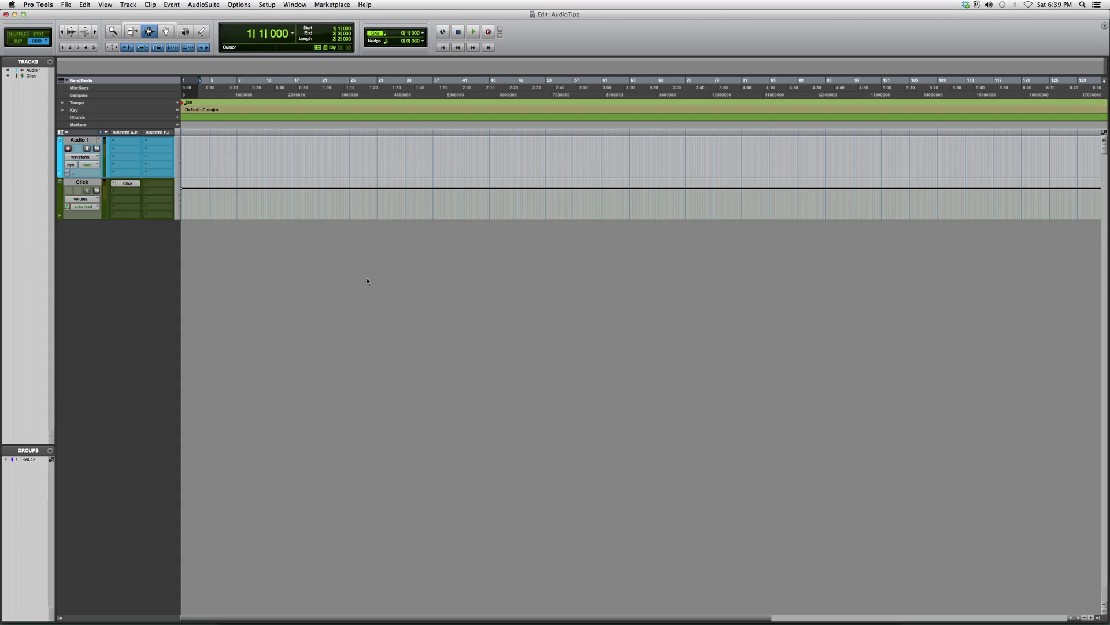
mouse_move(406, 260)
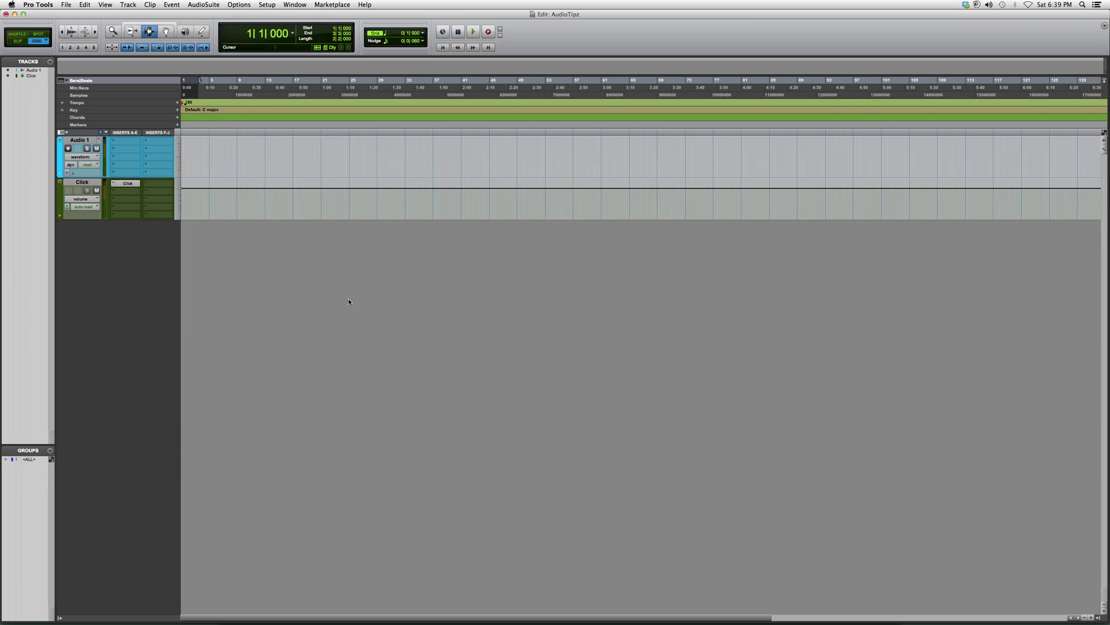
Open the New Tracks dialog for one stereo track and show its track type list.
left_click(128, 4)
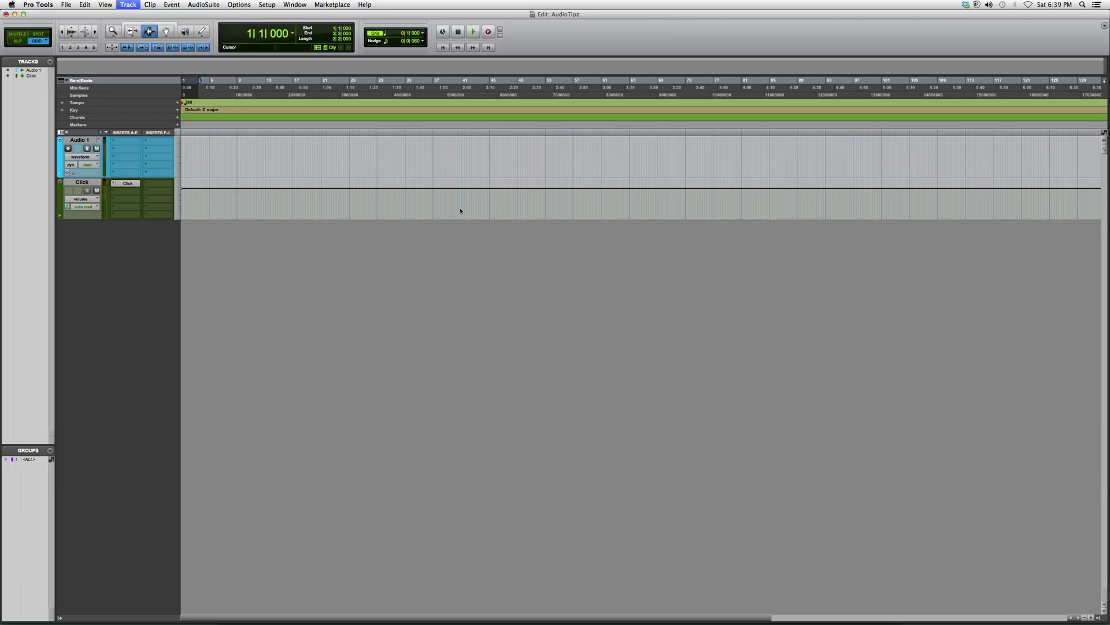
left_click(126, 6)
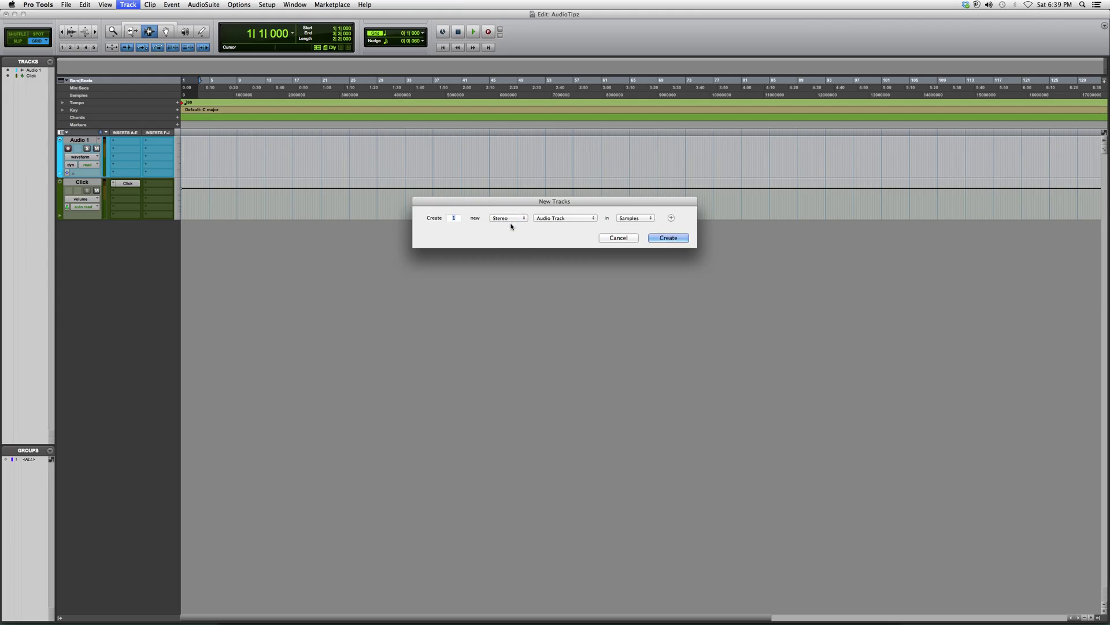
left_click(565, 218)
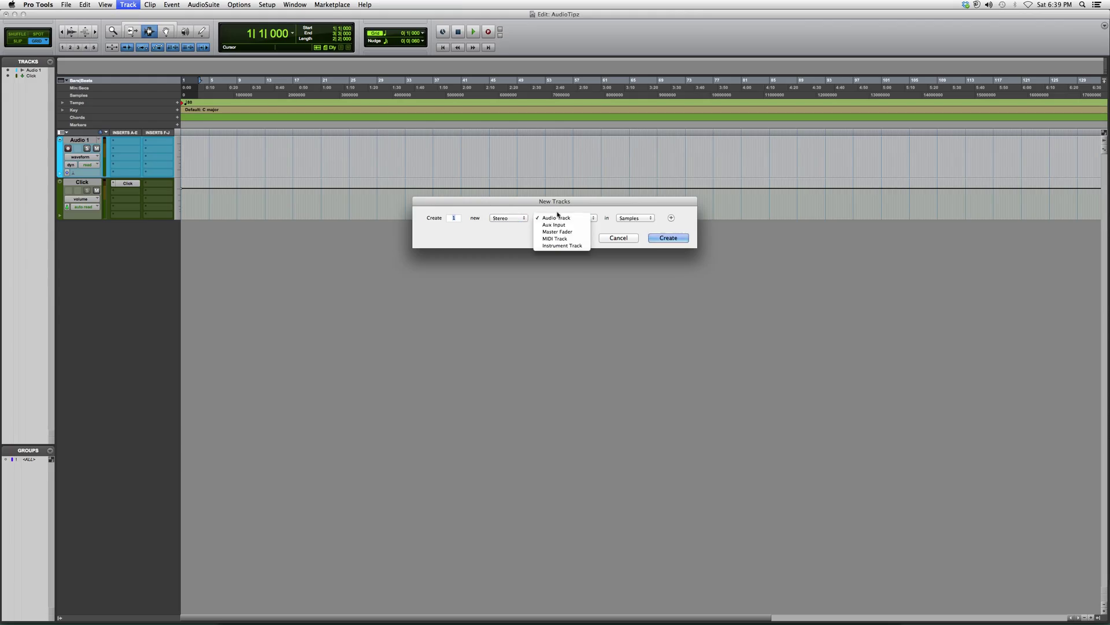
mouse_move(558, 231)
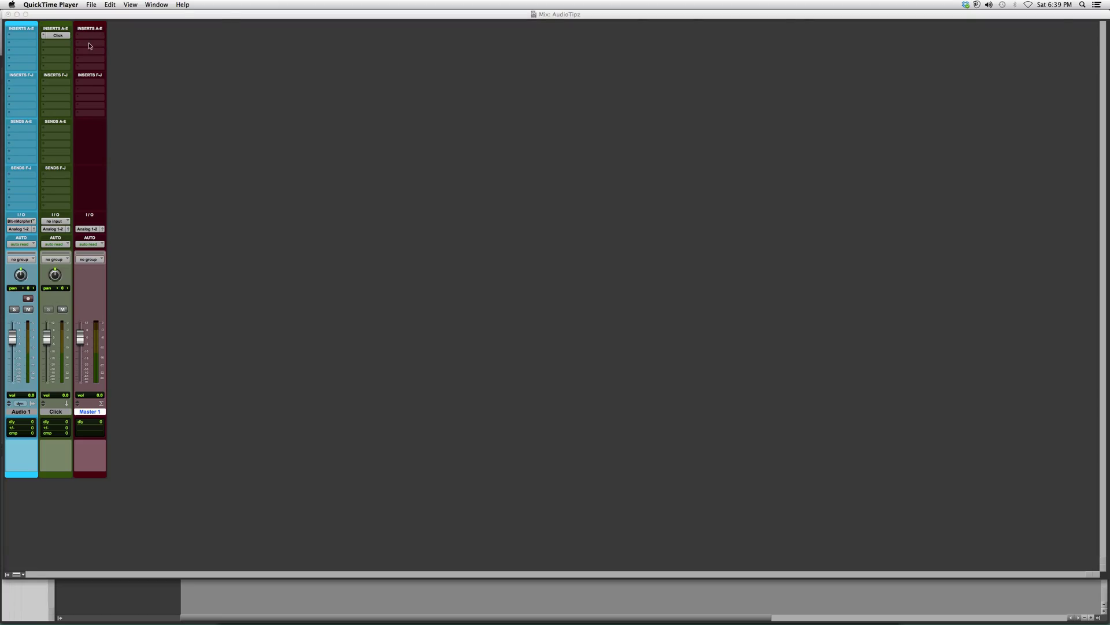
mouse_move(113, 275)
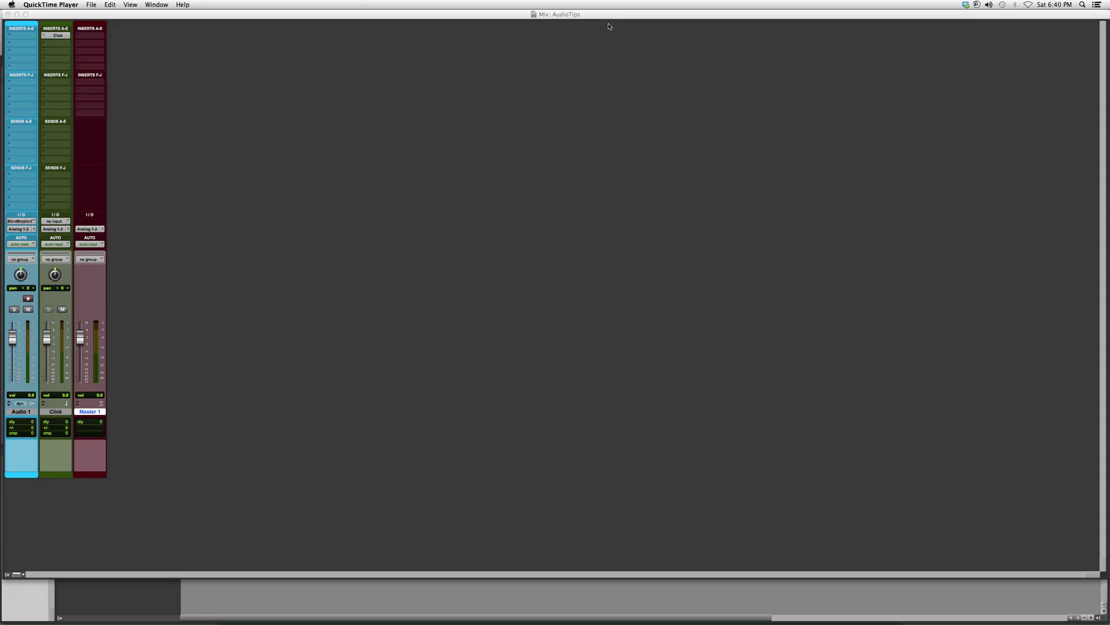
mouse_move(591, 27)
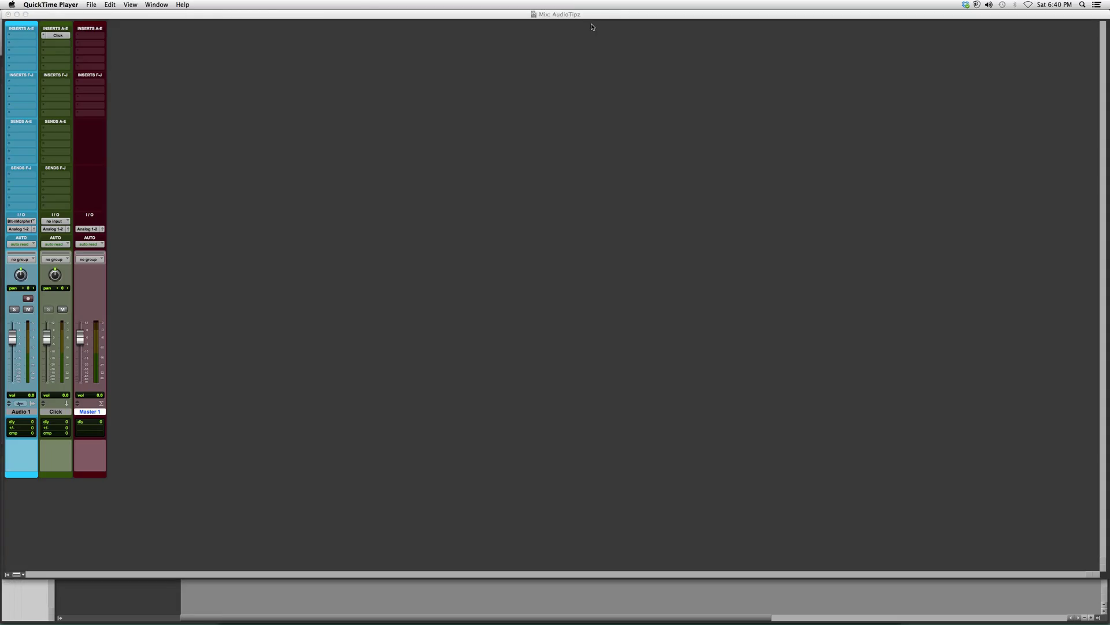